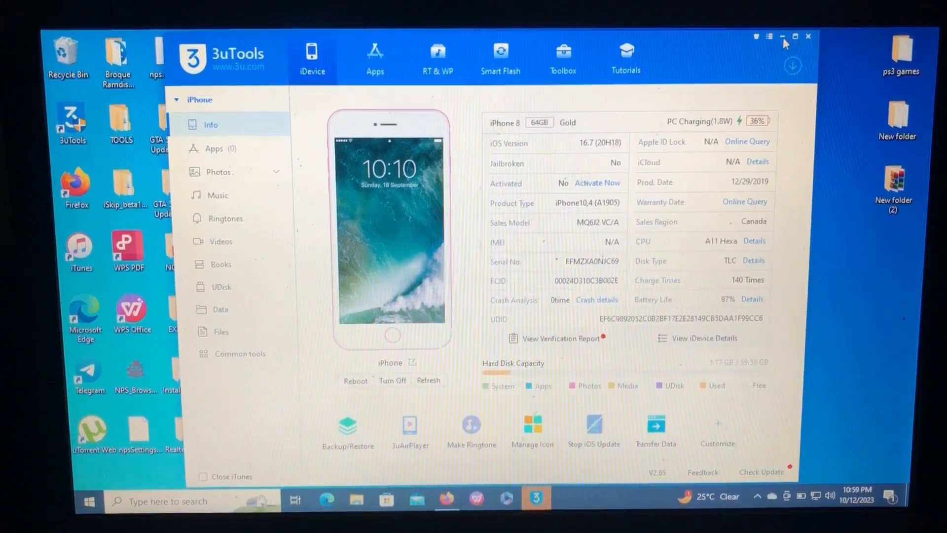
- Minimize 3uTools and open the ByteM8 Activator folder from the desktop, selecting the v1.4 application
left_click(782, 36)
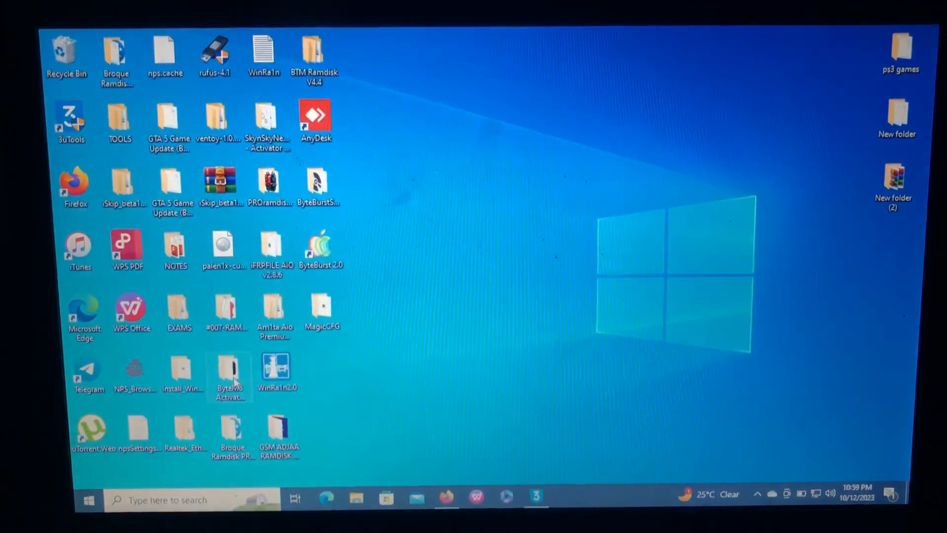
double_click(230, 371)
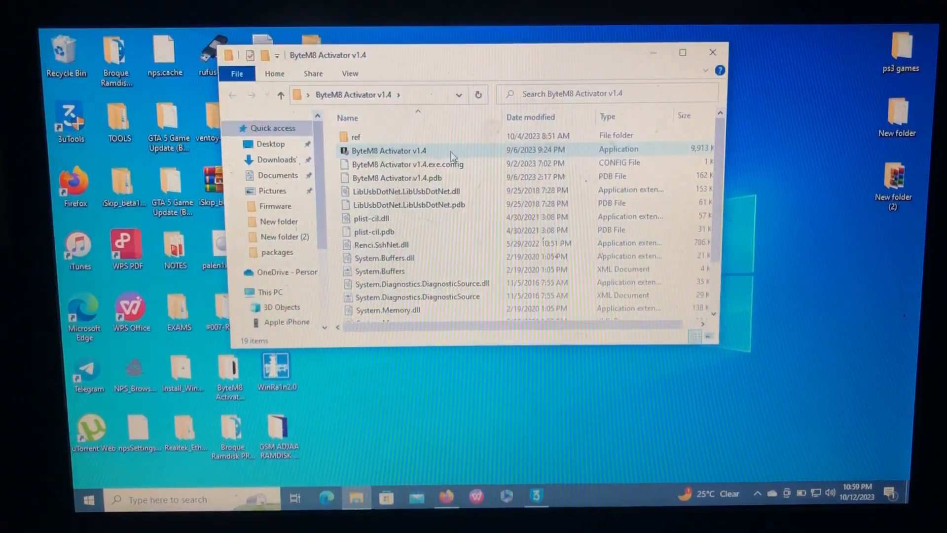
double_click(389, 150)
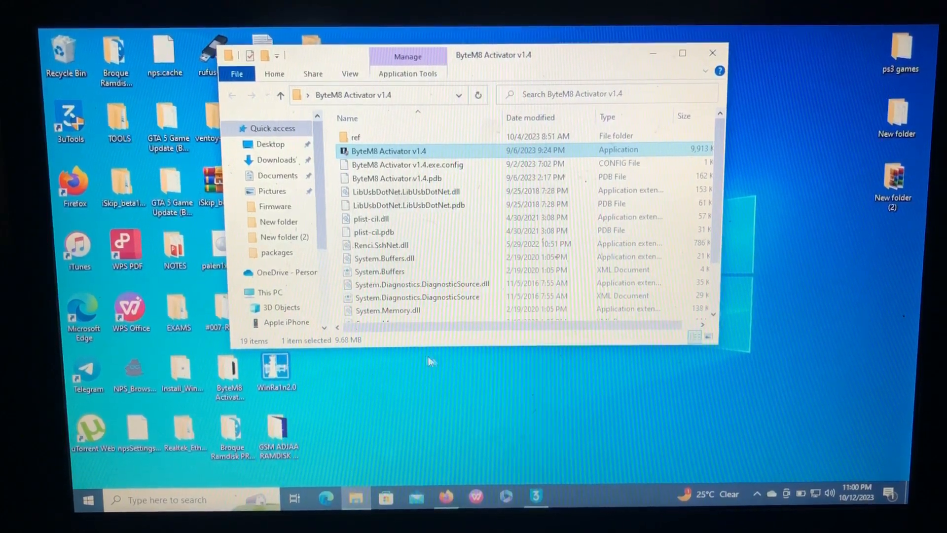
mouse_move(456, 365)
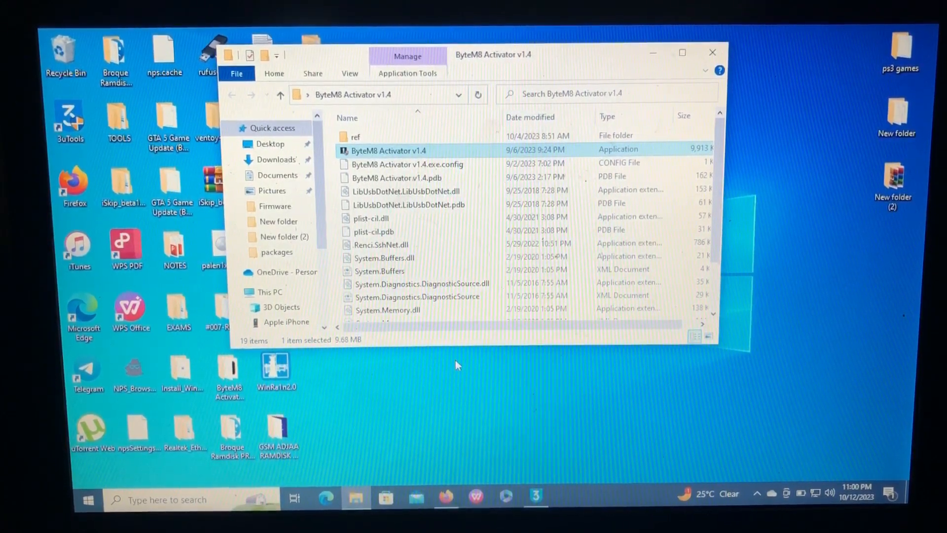
- Launch ByteM8 Activator v1.4 and acknowledge the iDevice-connected notice for the iPhone 8
double_click(389, 150)
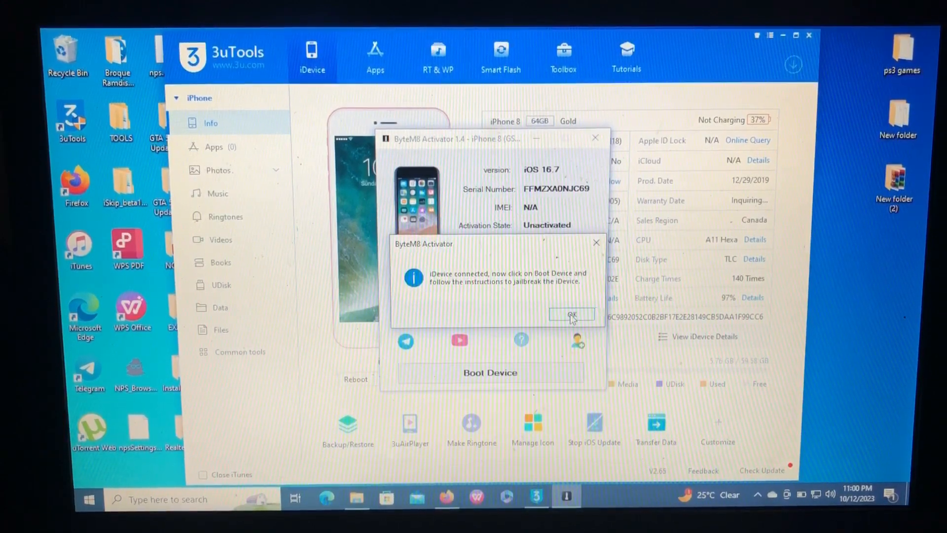
left_click(572, 314)
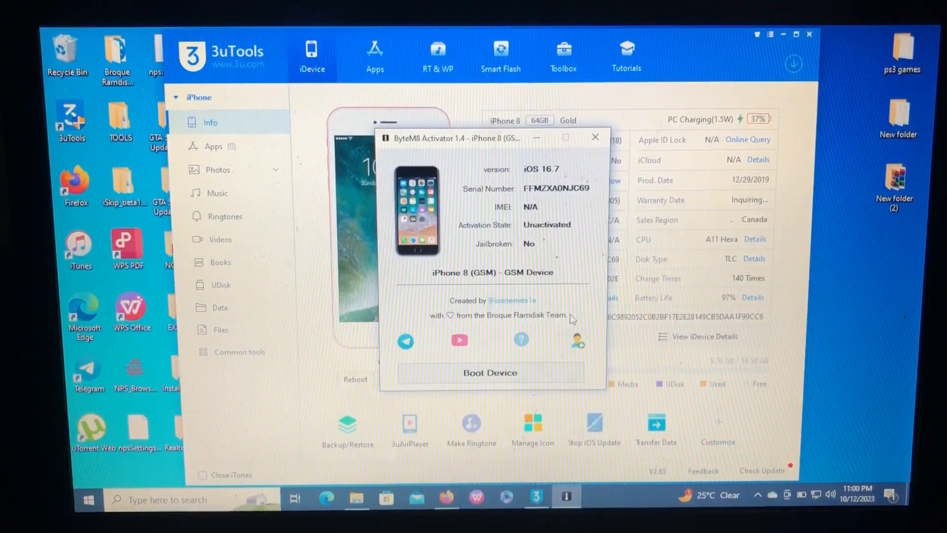
left_click(491, 372)
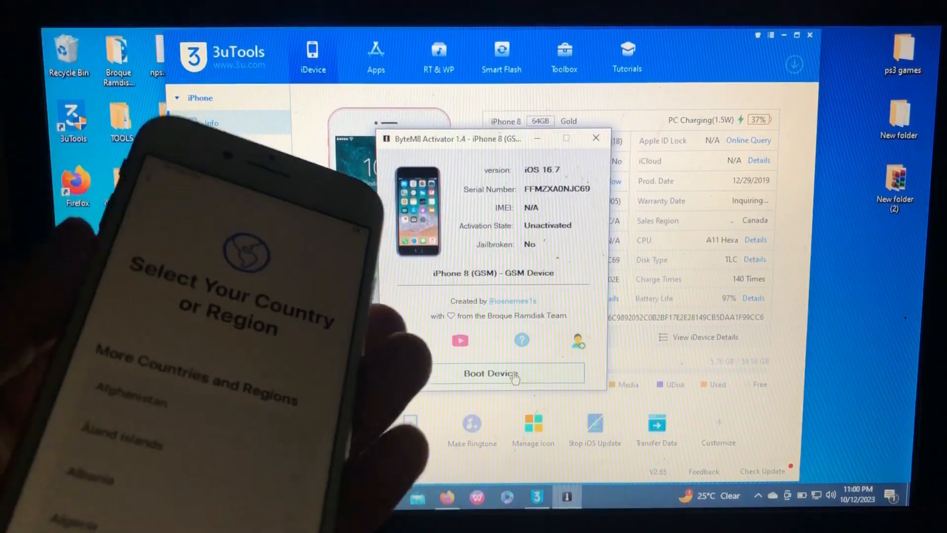
- Start Boot Device, dismiss the Application Error and continue once the phone is in DFU mode
left_click(491, 373)
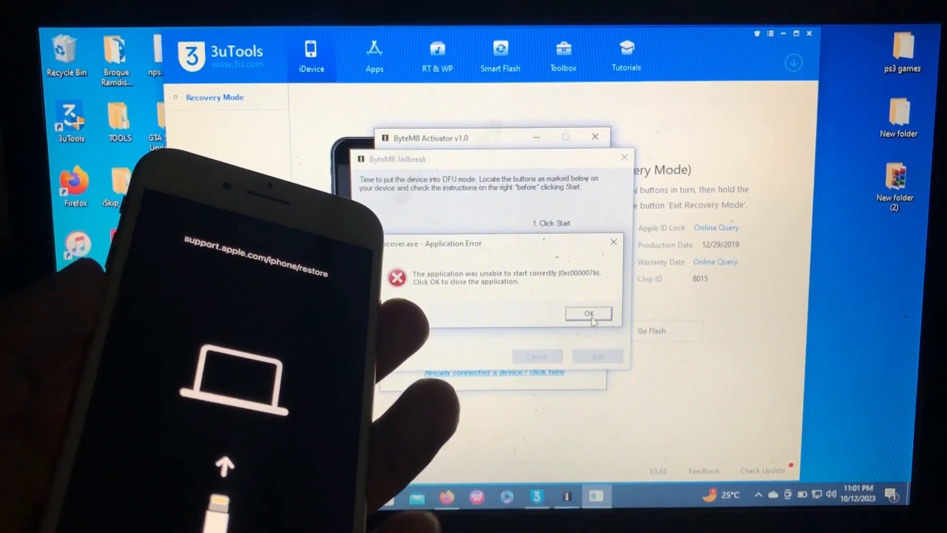
left_click(587, 314)
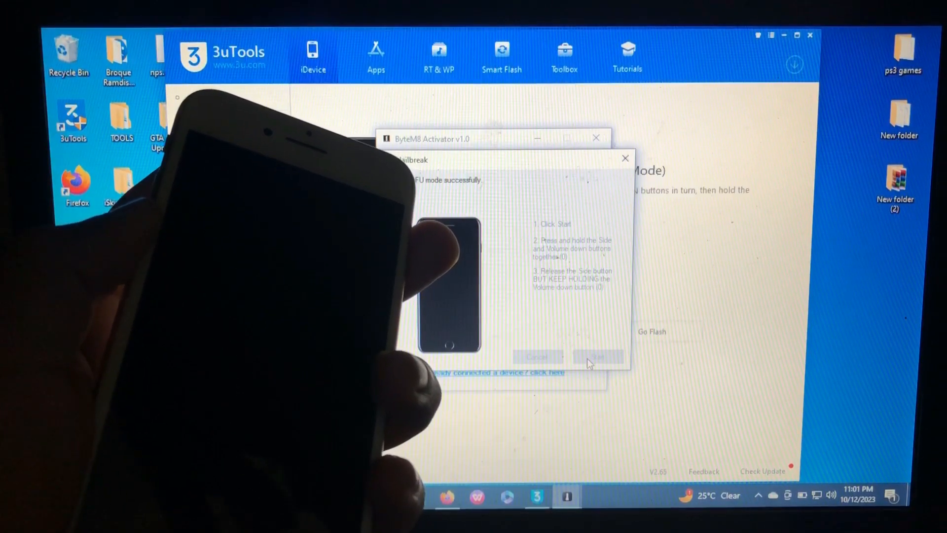
left_click(597, 357)
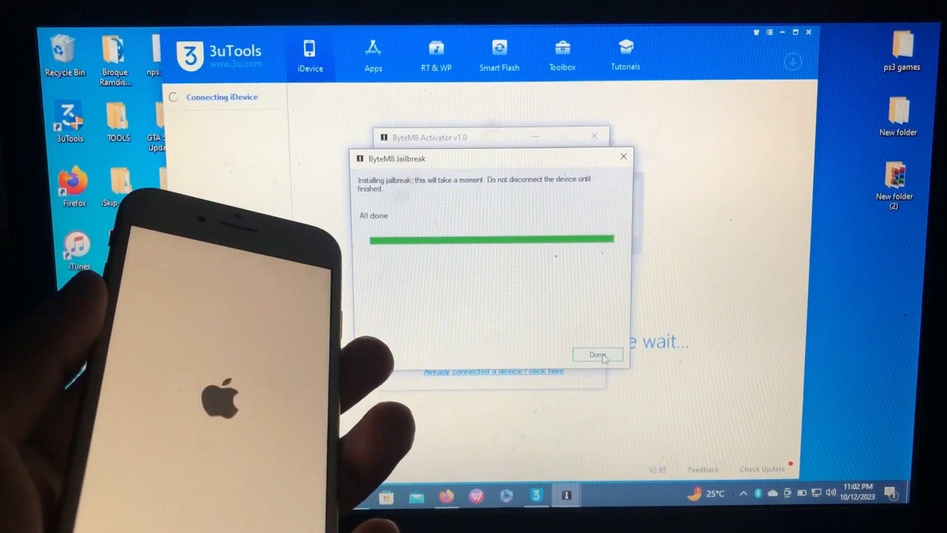
- Finish the jailbreak install and acknowledge the iDevice-connected notices until Jailbroken: Yes shows
left_click(596, 354)
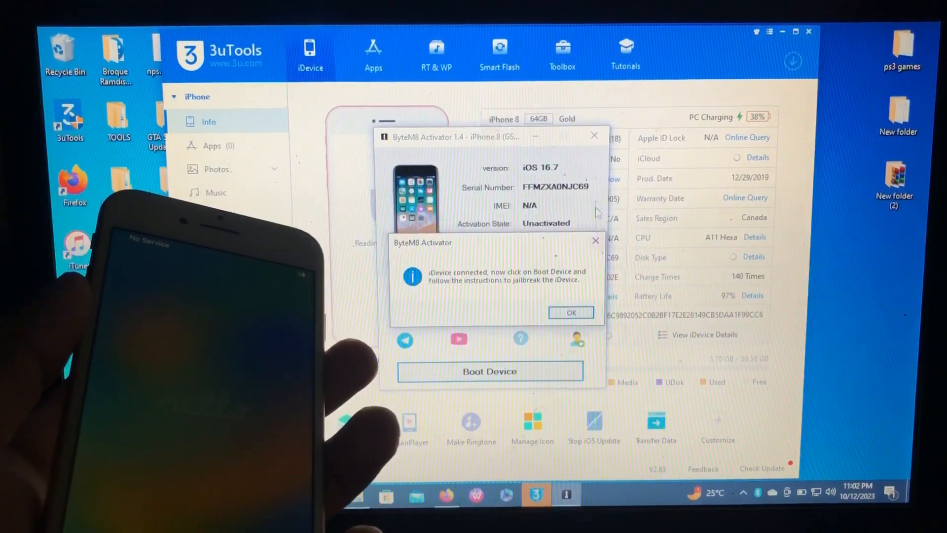
left_click(570, 313)
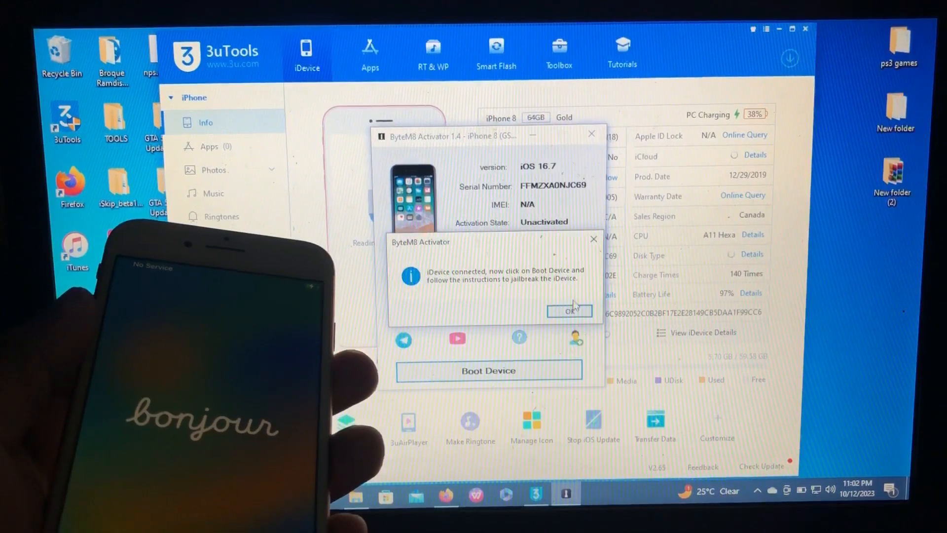
left_click(568, 311)
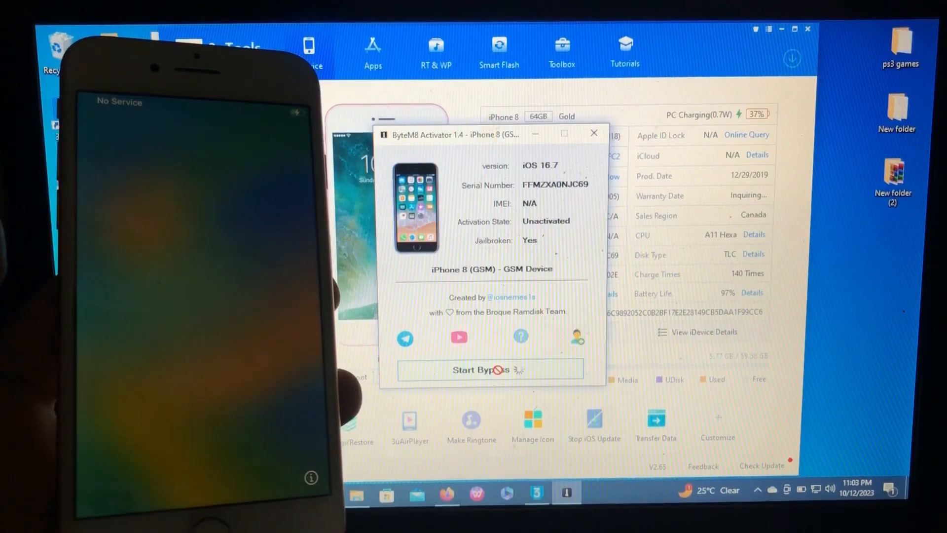
- Run Start Bypass, confirm the phone is connected and acknowledge the 'Bypass successful. Enjoy!' dialog
left_click(489, 369)
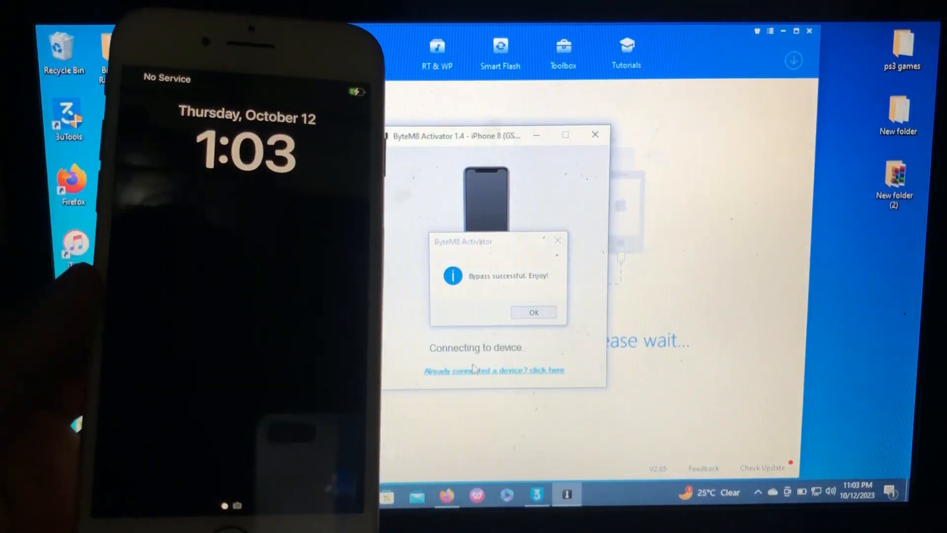
left_click(531, 313)
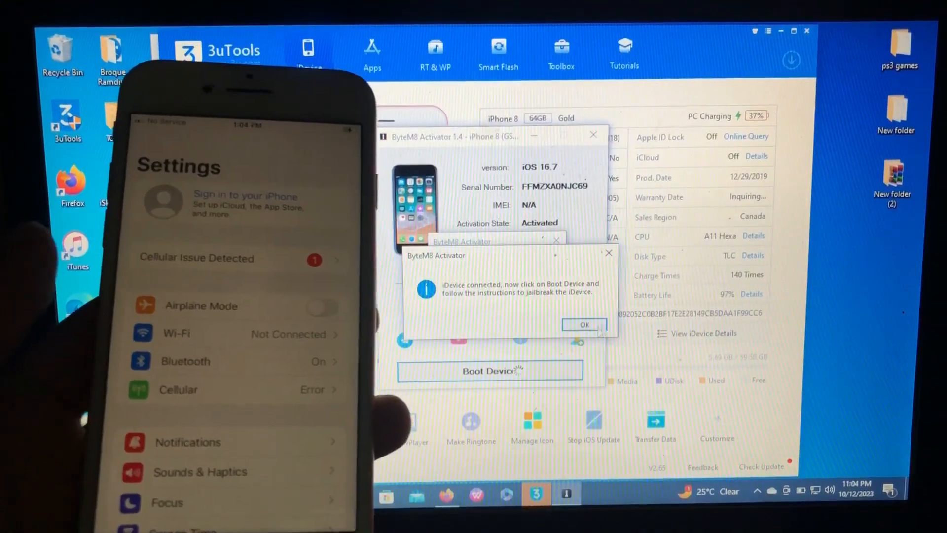
left_click(583, 324)
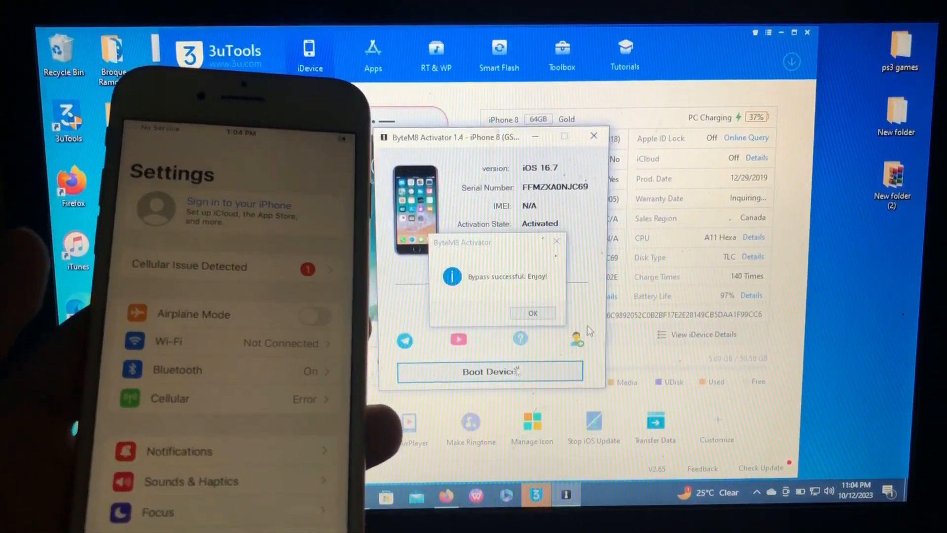
left_click(532, 313)
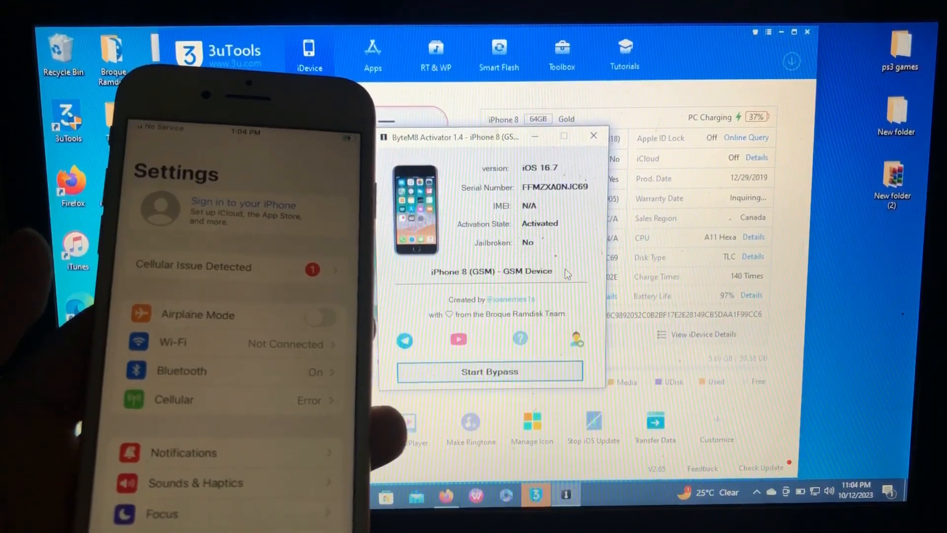